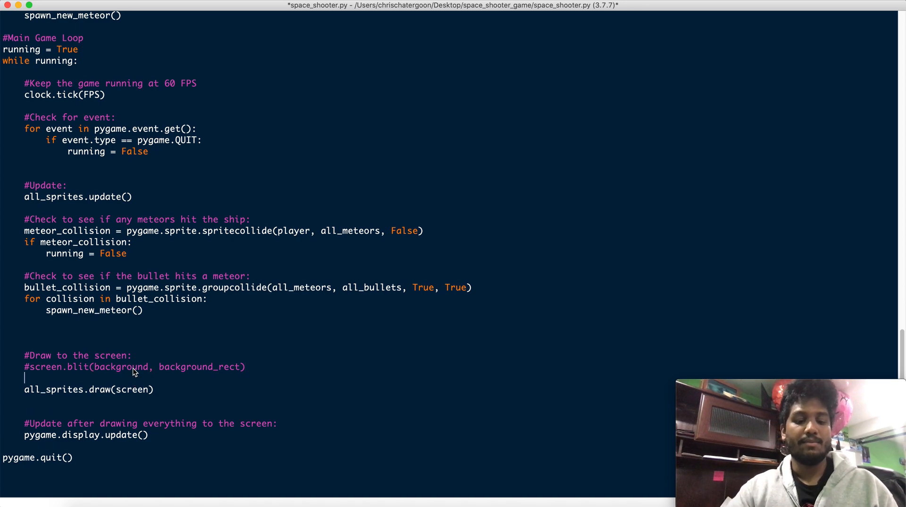
Add screen.fill(WHITE) above all_sprites.draw(screen) and run the updated game
text(screen.fil)
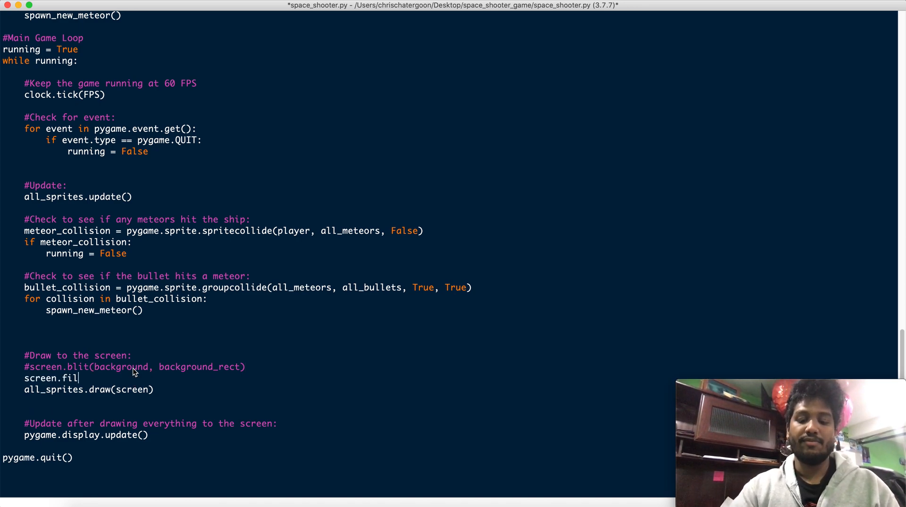
text(l(WHI))
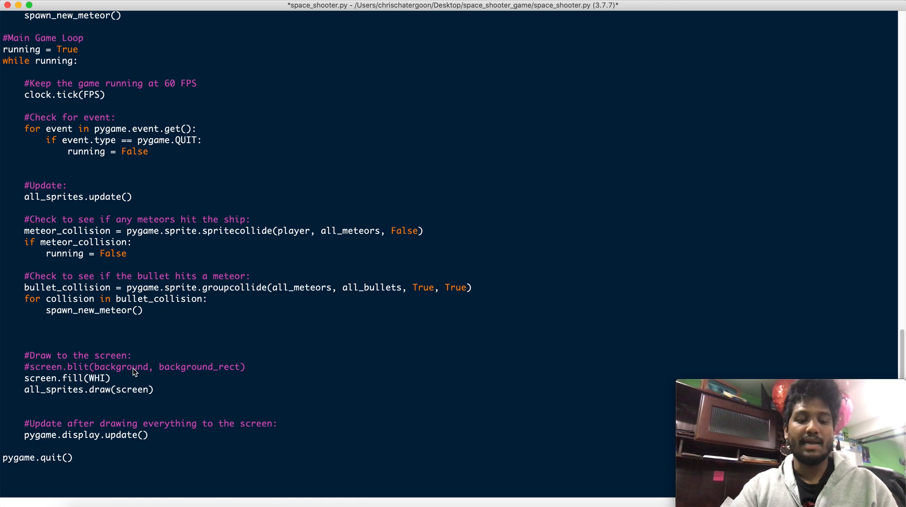
text(TE)
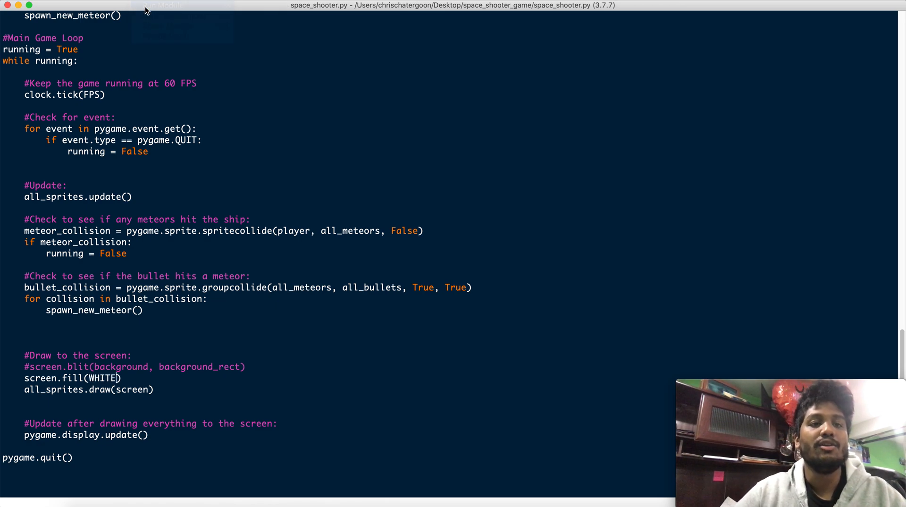
click(167, 5)
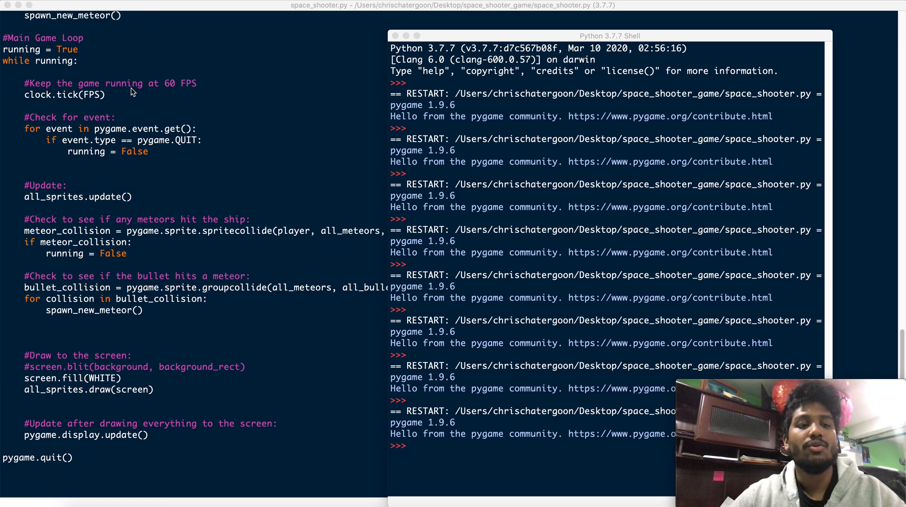
mouse_move(114, 380)
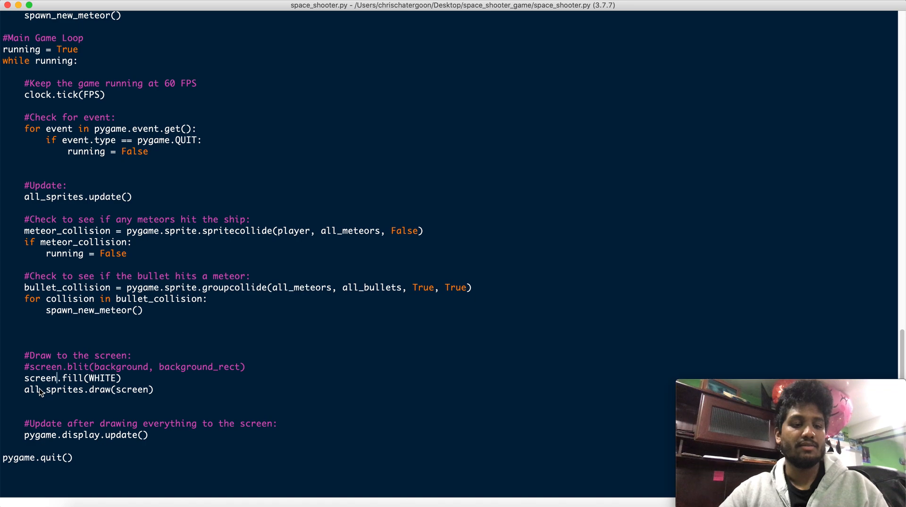
key(Backspace)
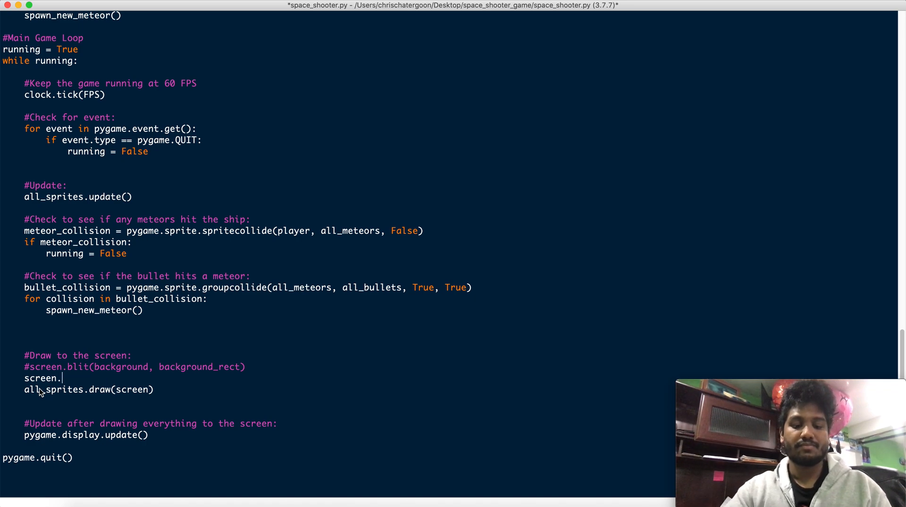
text(fill(HITE))
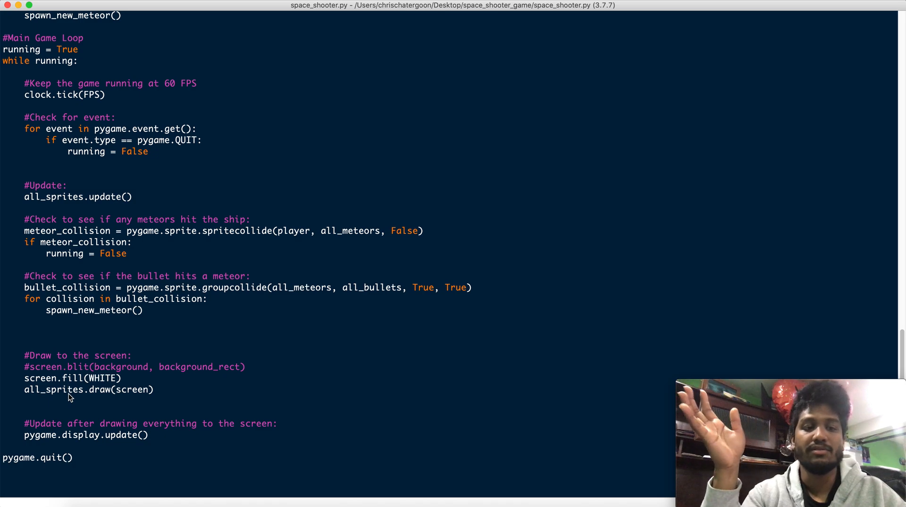
Begin a player_img.set_colorkey line under the ship image load in the #Images section
scroll(up, 3)
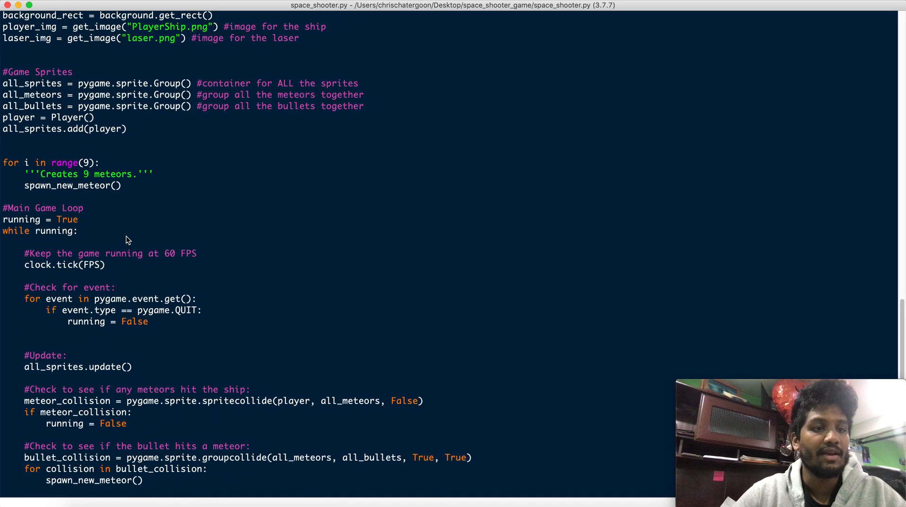
mouse_move(218, 152)
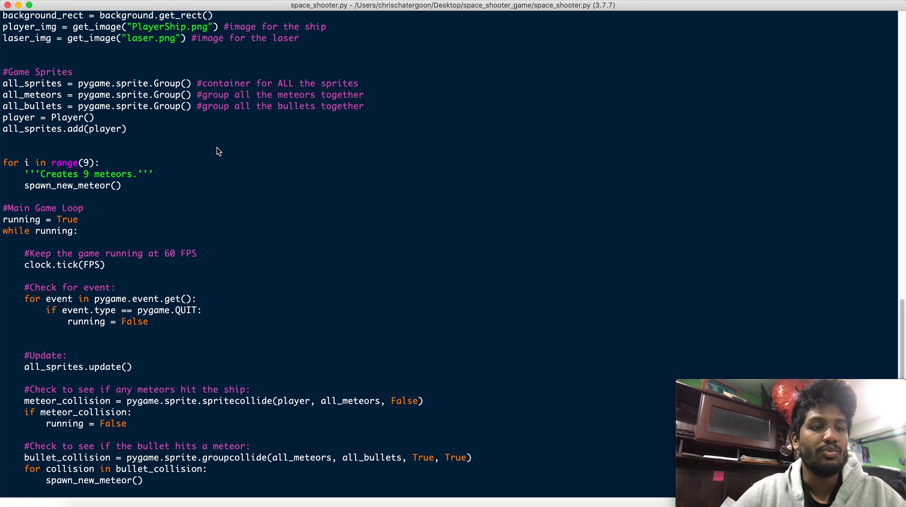
scroll(down, 3)
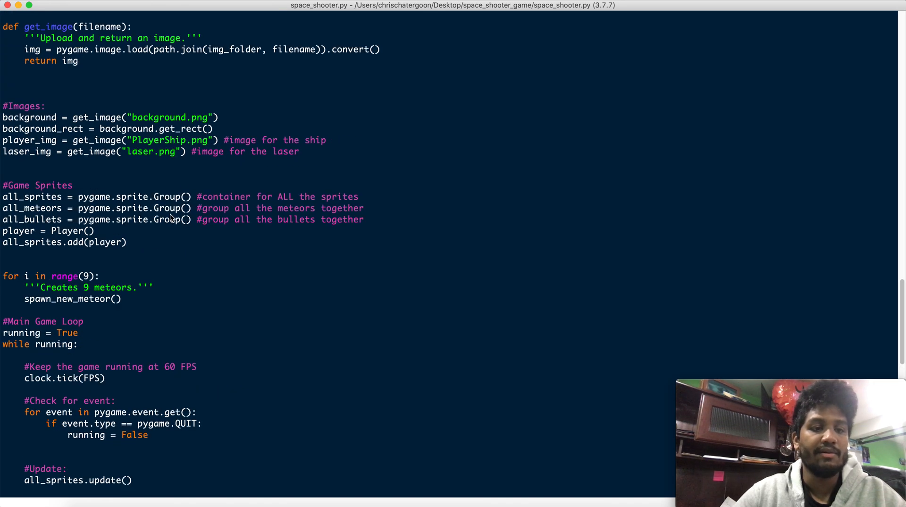
mouse_move(198, 149)
text(p)
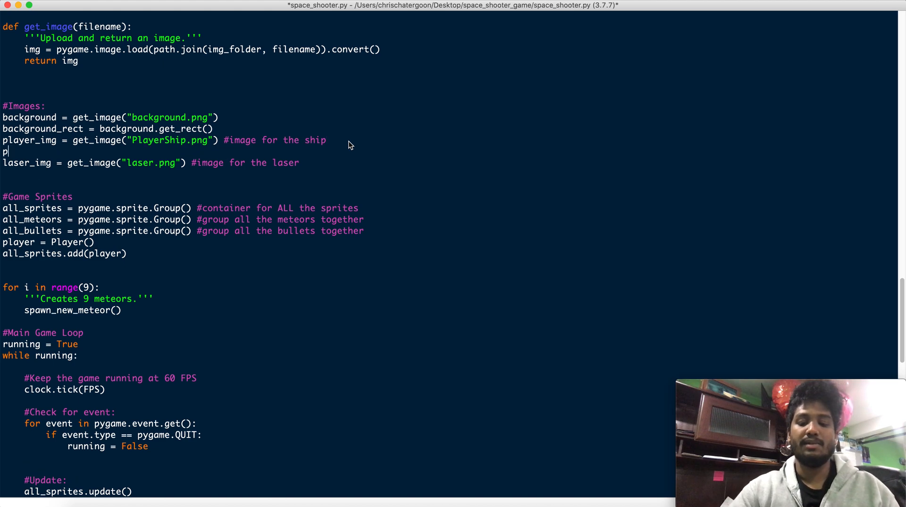
text(layer_img.se)
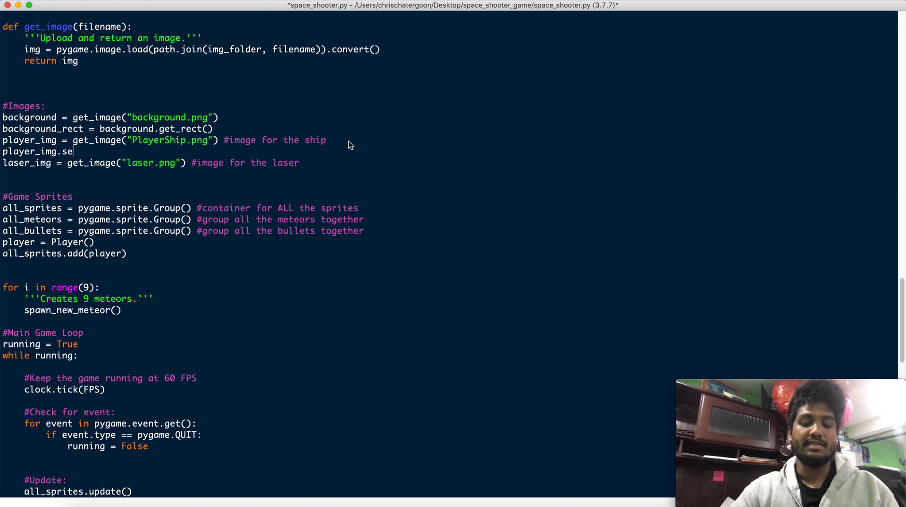
text(t_colorke)
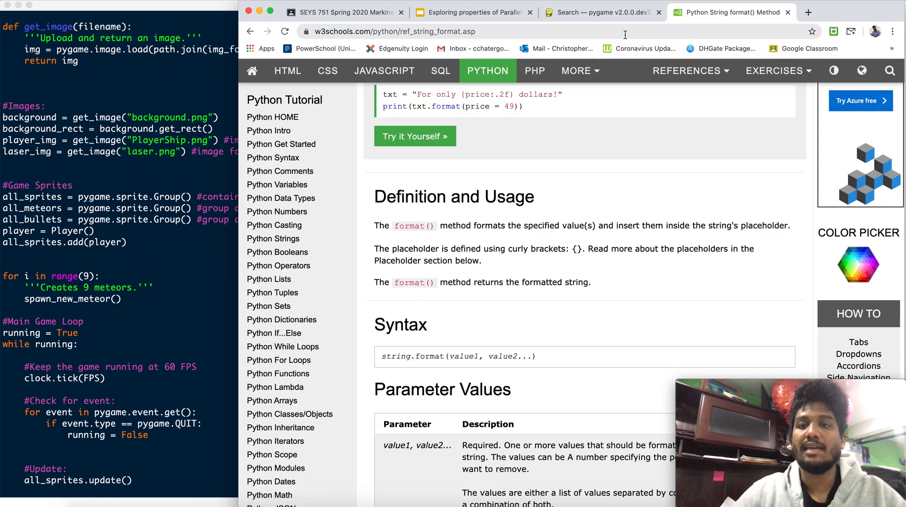
Search the pygame docs for set_colorkey and open the Surface.set_colorkey reference
click(601, 12)
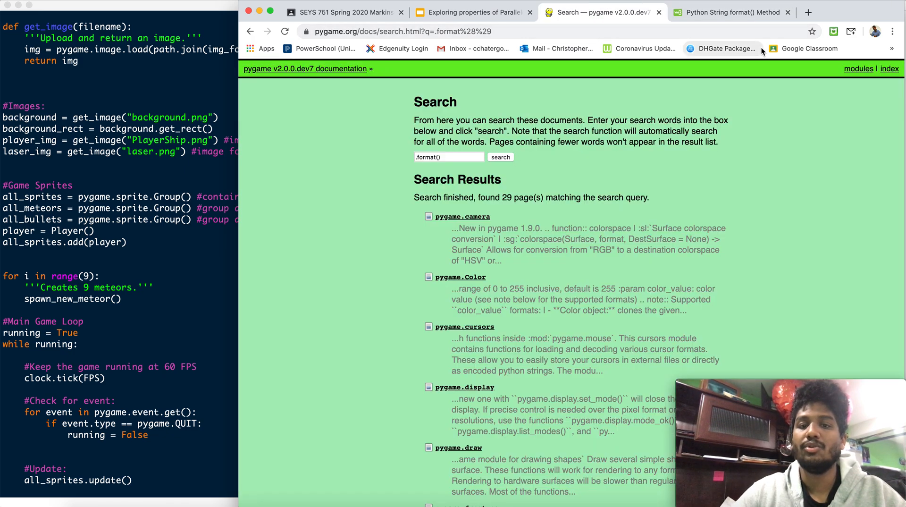
click(448, 157)
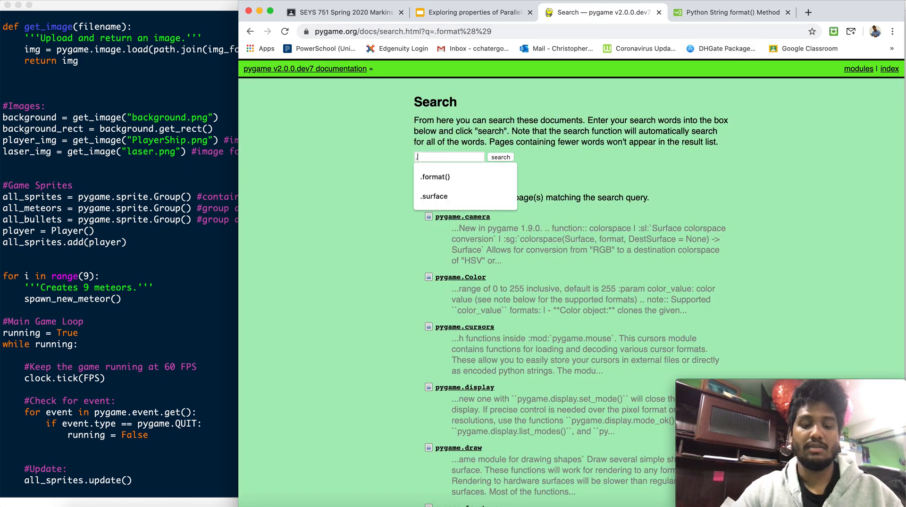
text(set_colorke)
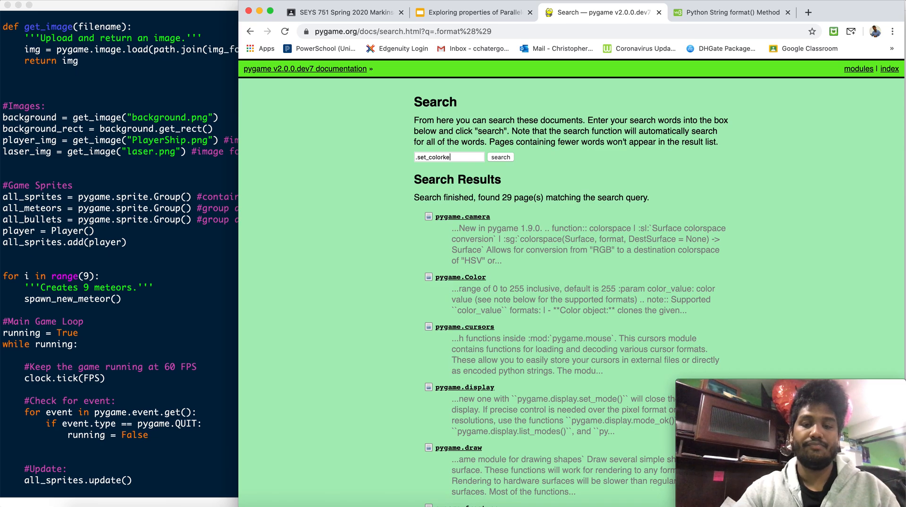
click(500, 157)
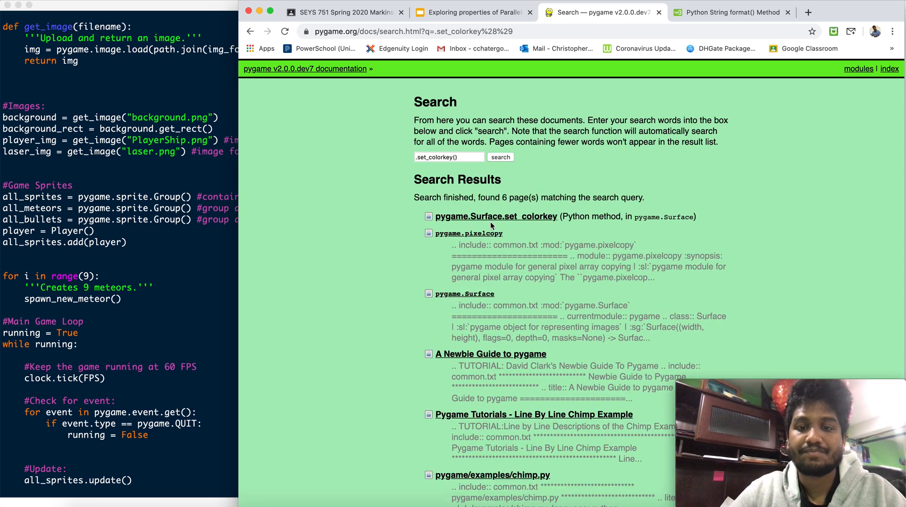
click(496, 216)
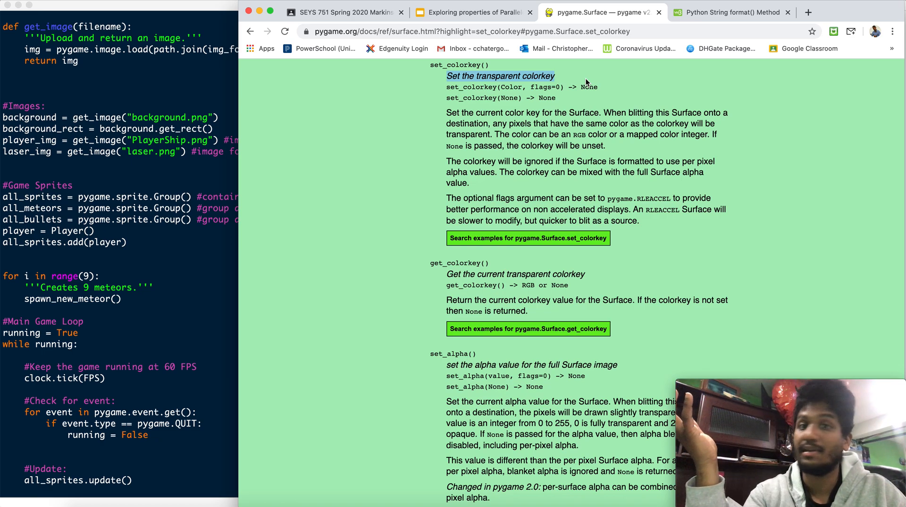
mouse_move(180, 221)
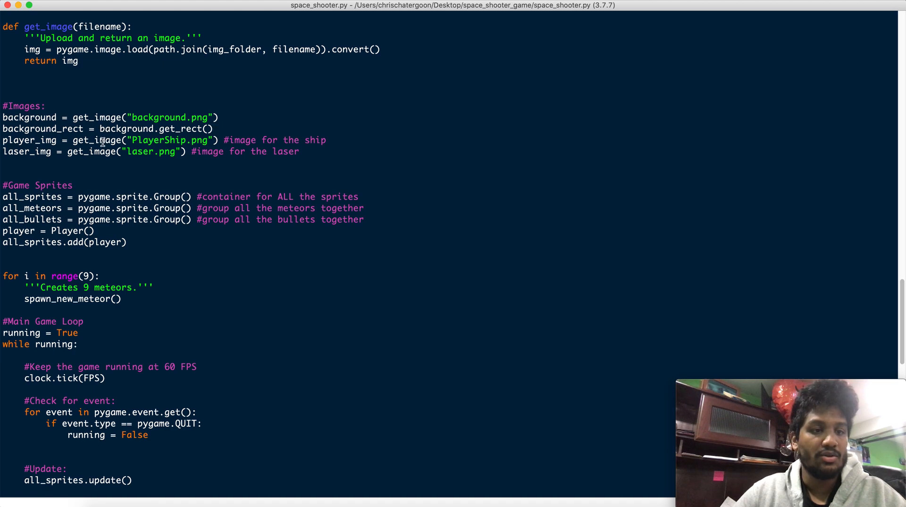
Change the definition to def get_image(filename, colorkey=None) and highlight the None default
click(213, 128)
text(, )
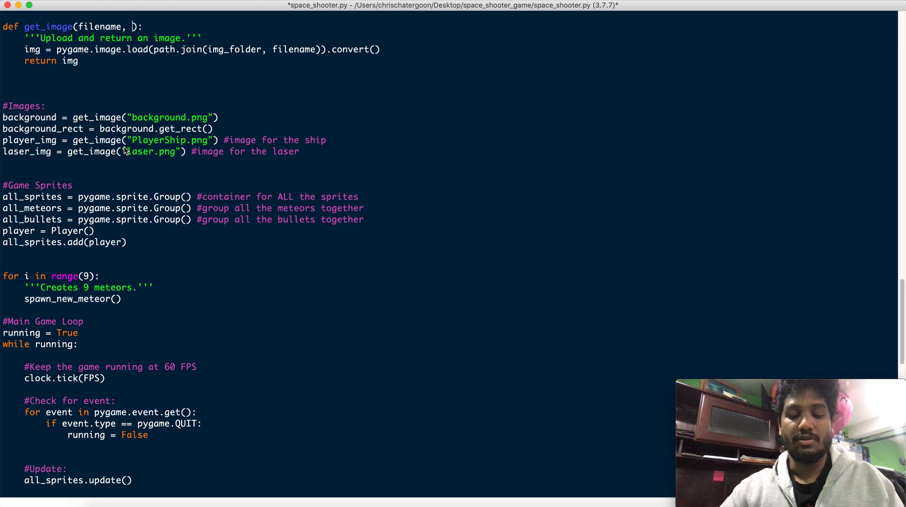
text(colorkey)
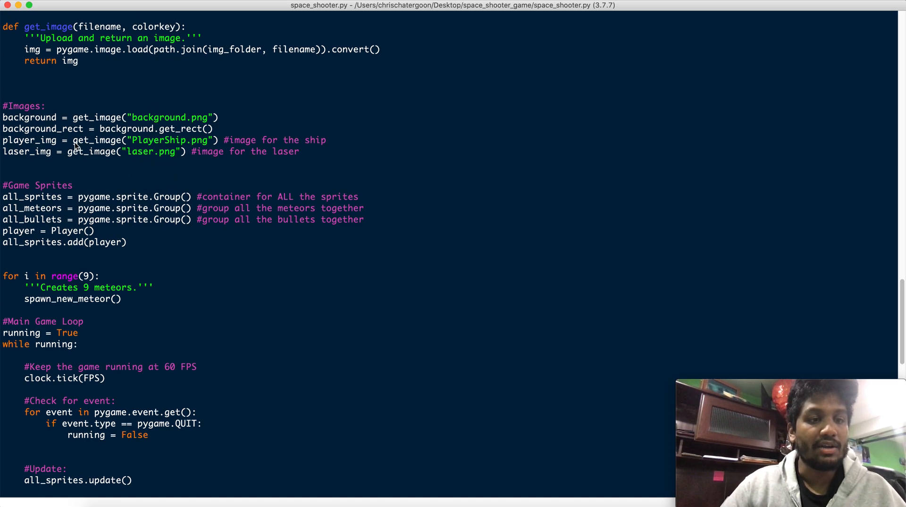
double_click(90, 151)
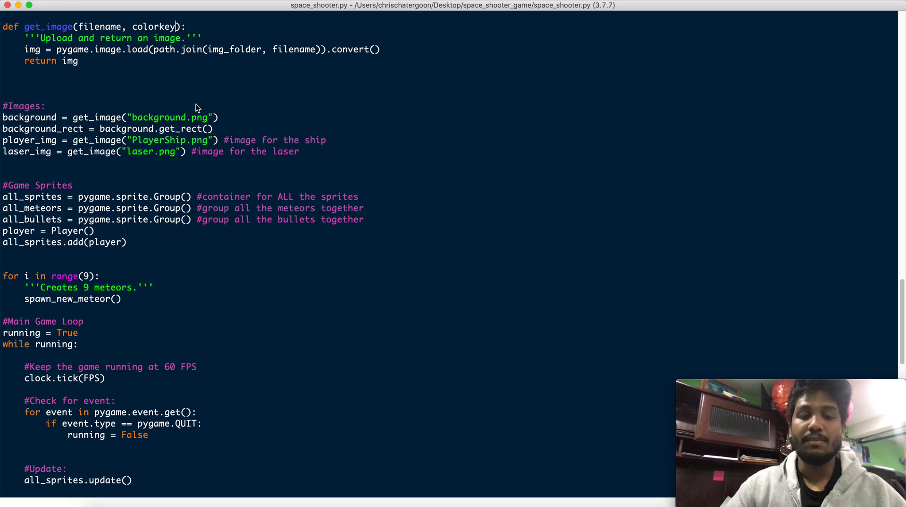
text(=None)
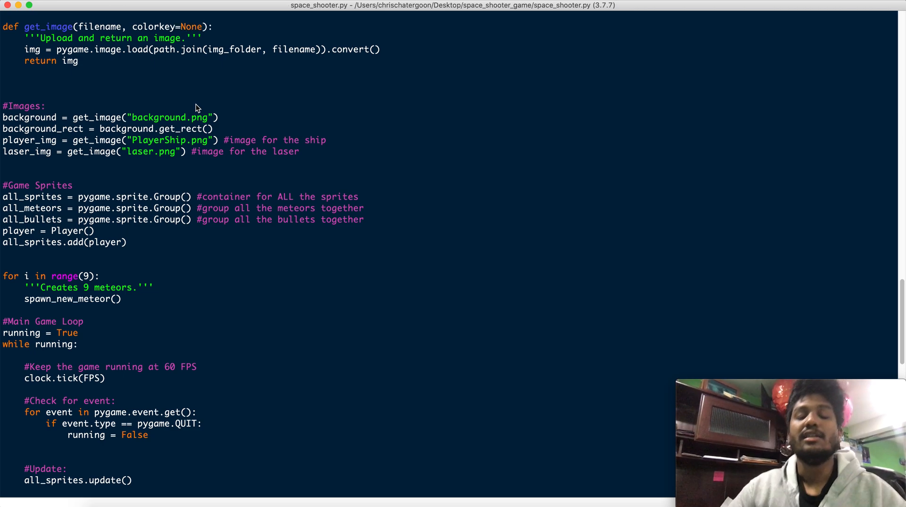
double_click(167, 27)
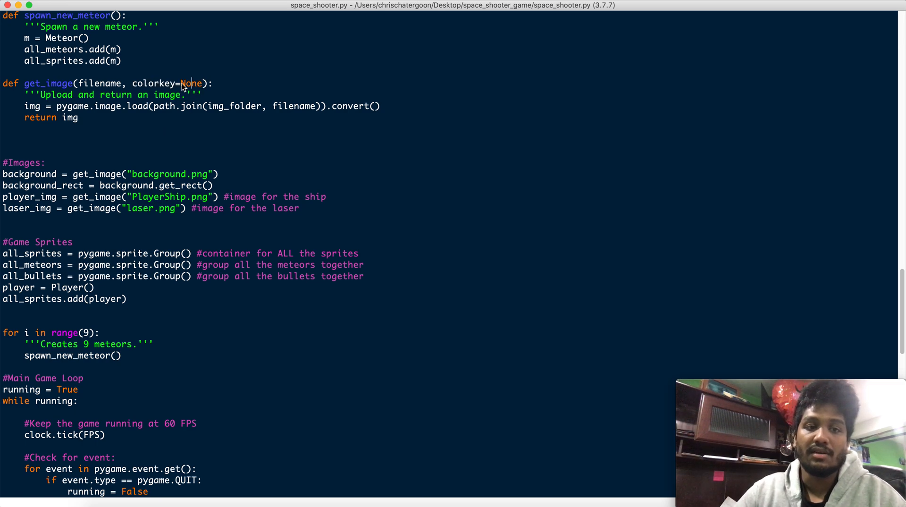
double_click(190, 83)
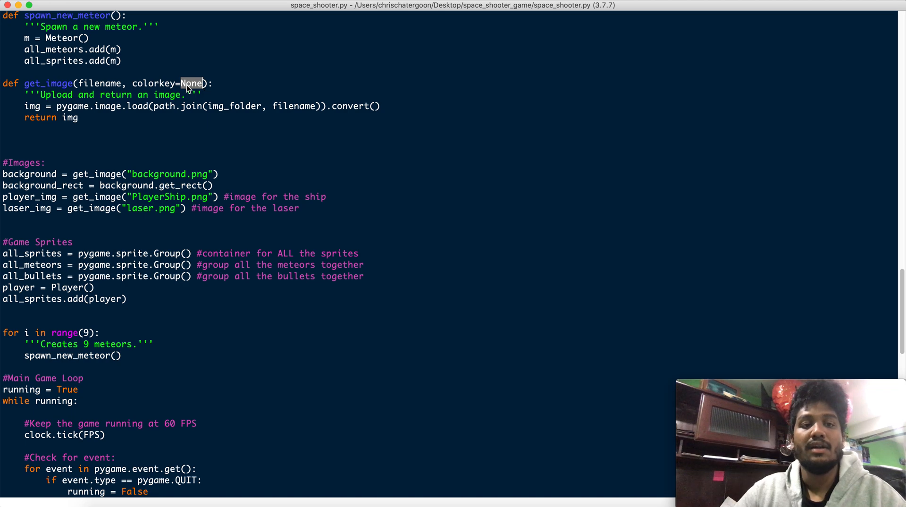
double_click(162, 173)
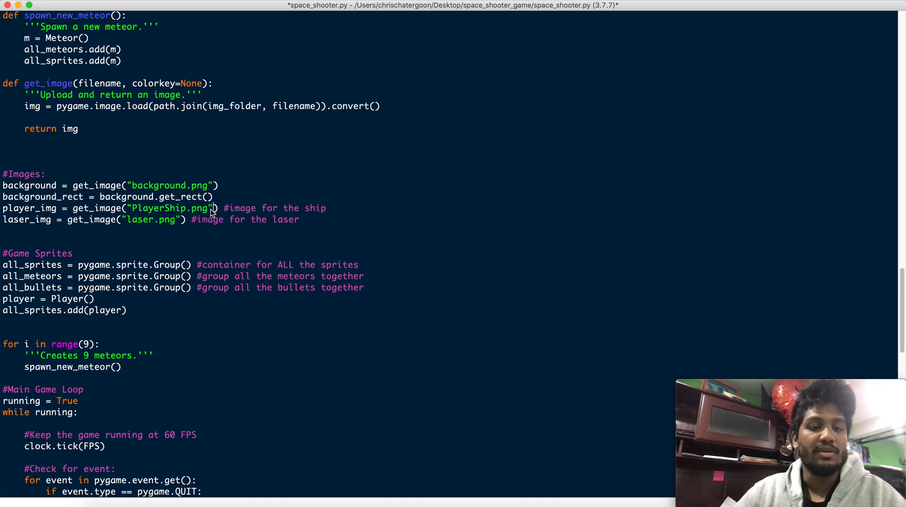
Pass BLACK to the image load and add img.set_colorkey(color...) above return img
text(, BLACK)
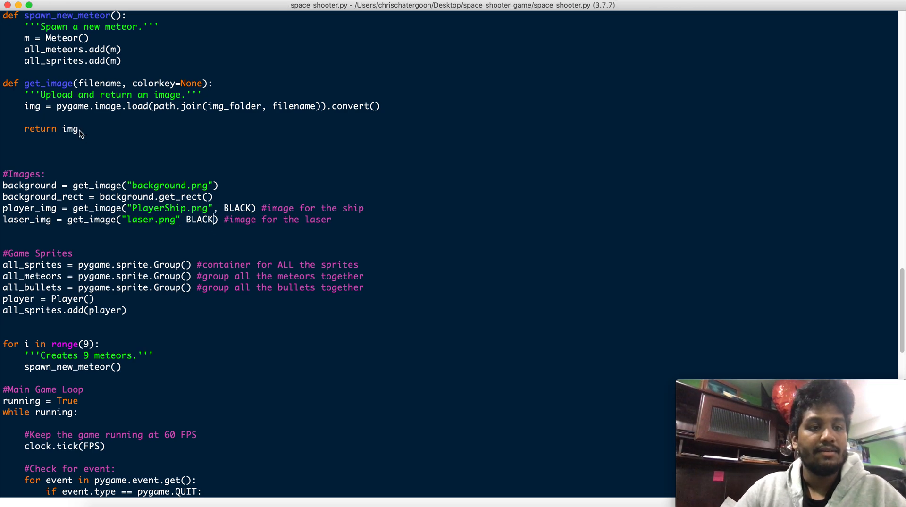
text(img)
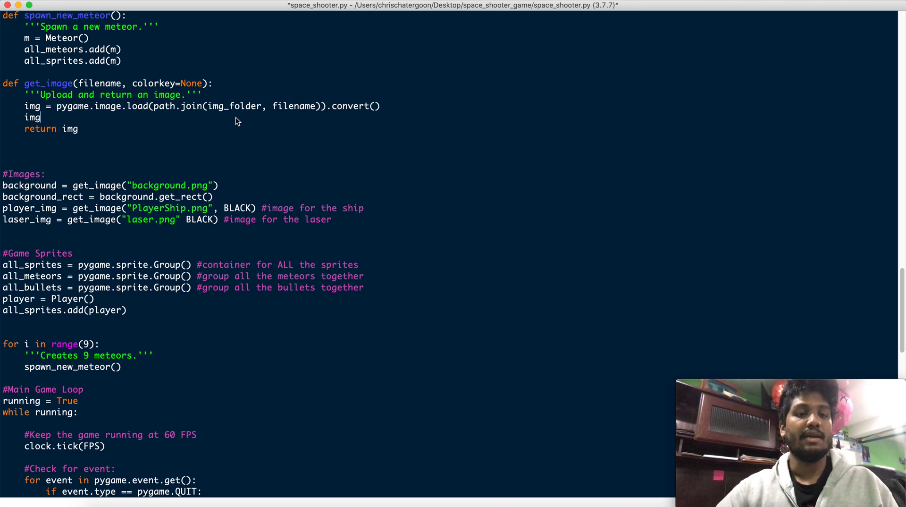
text(.set)
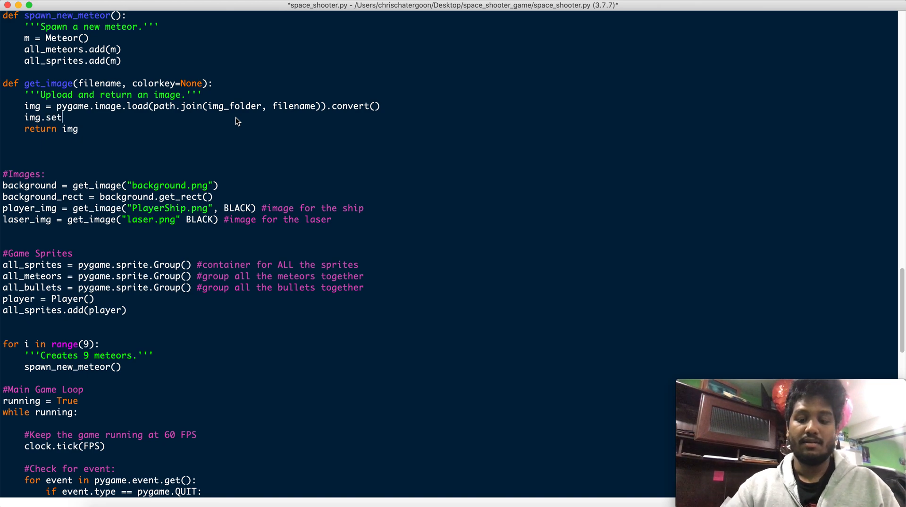
text(_col)
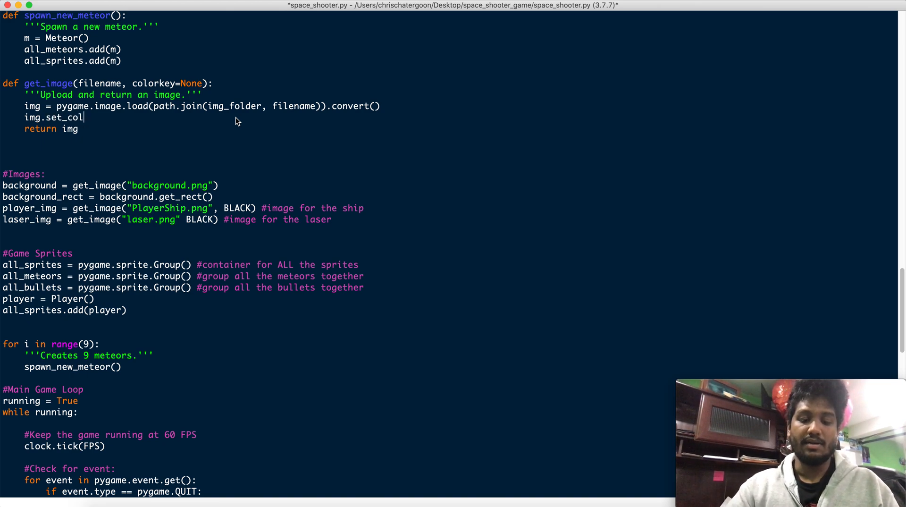
text(orkey()
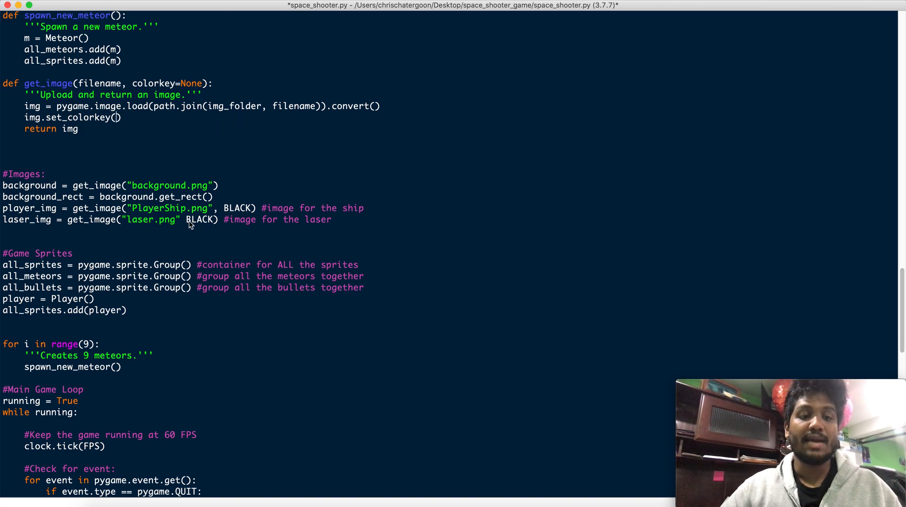
double_click(202, 219)
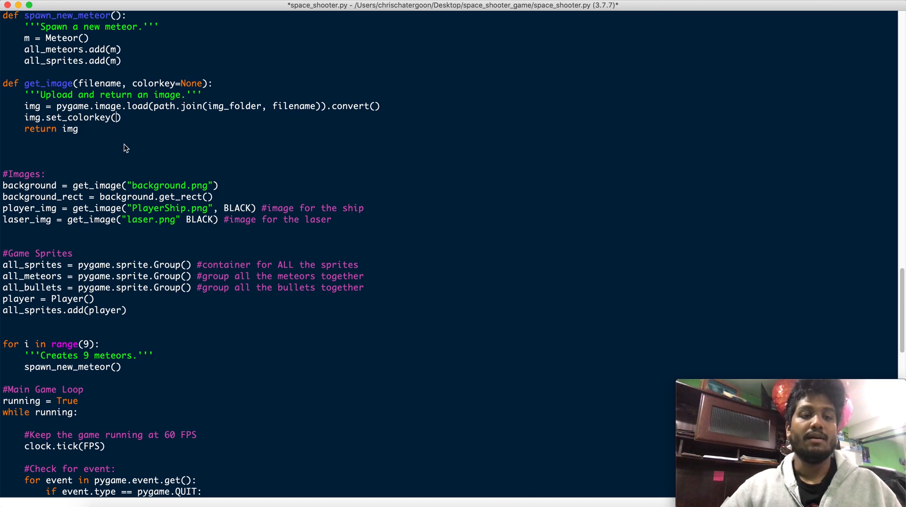
text(colorey)
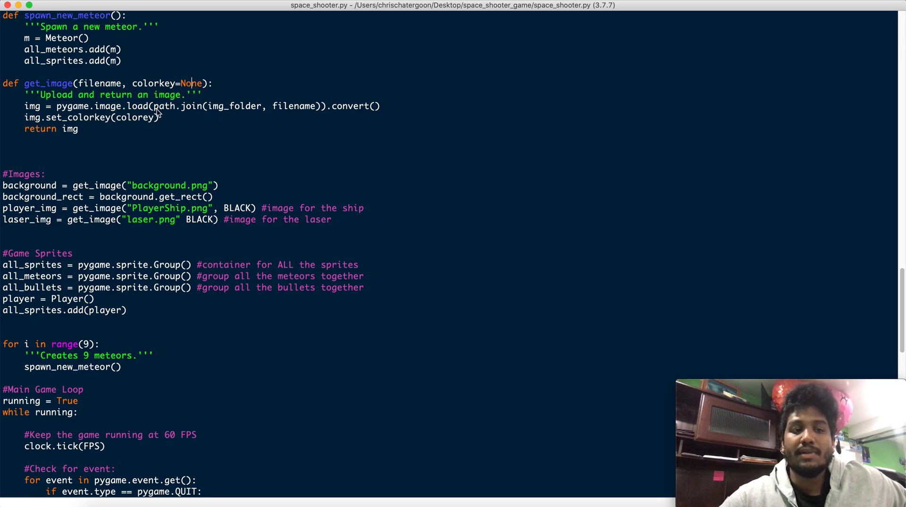
Fix the misspelled arguments so loads pass BLACK and set_colorkey uses colorkey
double_click(137, 117)
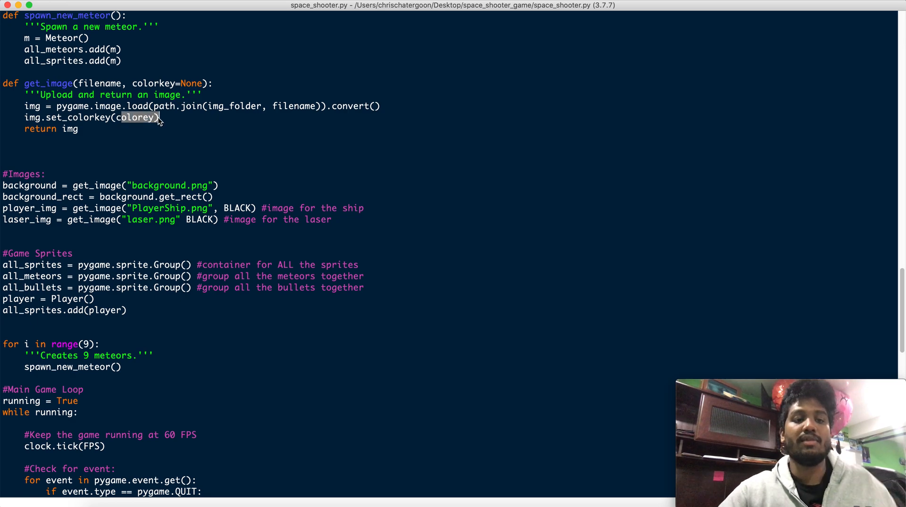
text(BLACK)
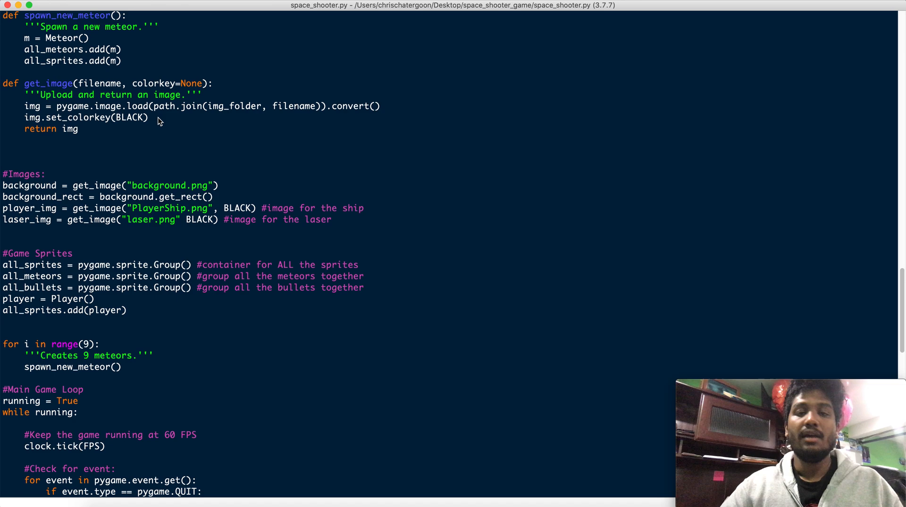
click(149, 118)
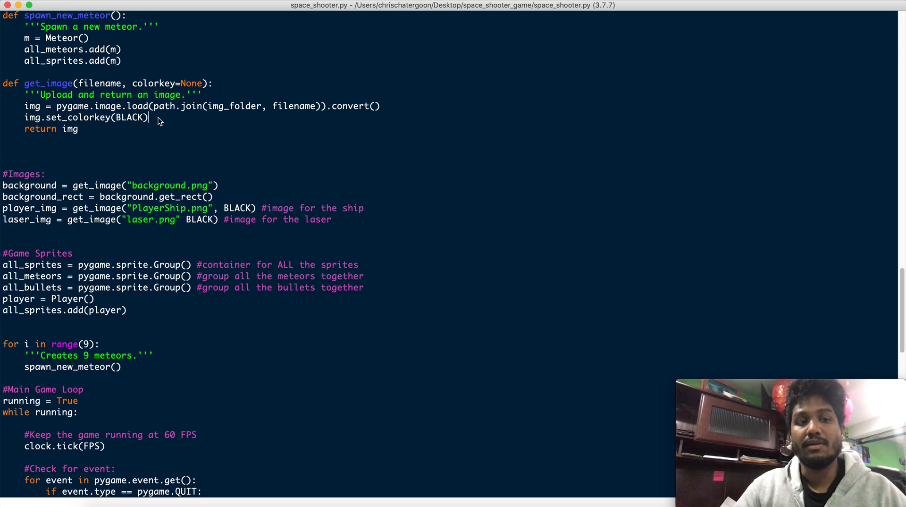
double_click(101, 117)
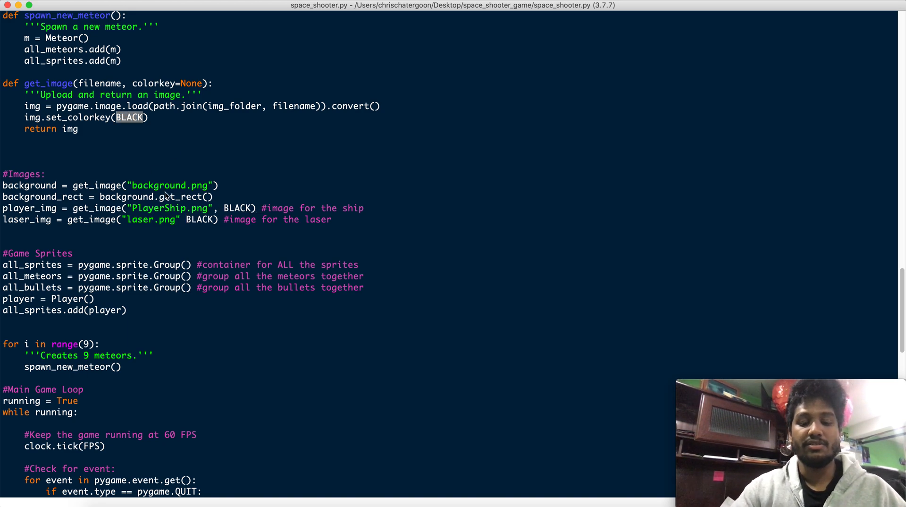
text(colorkey)
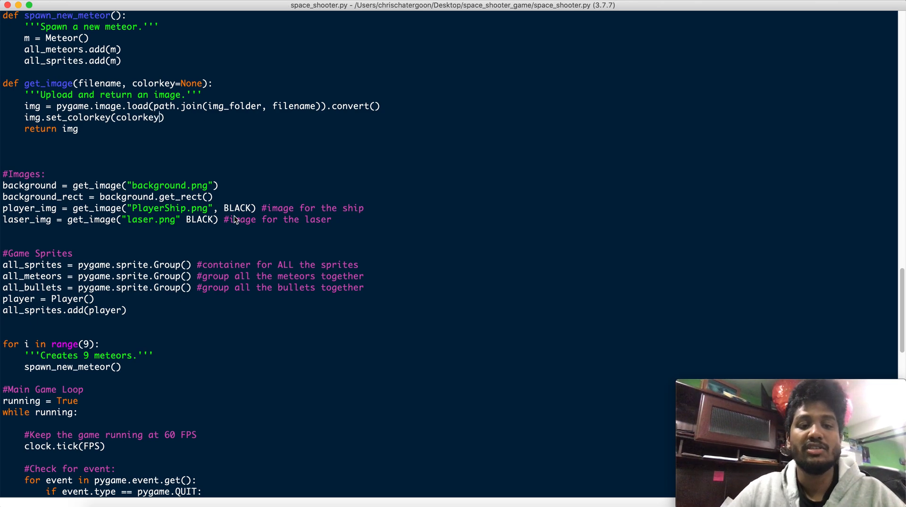
Add the missing comma before BLACK in laser_img, run the game, then close it
double_click(238, 208)
text(,)
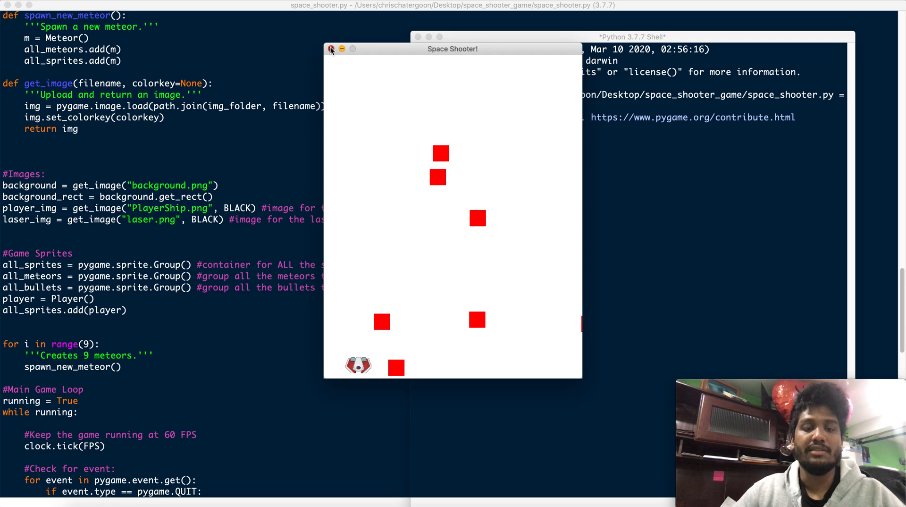
click(332, 48)
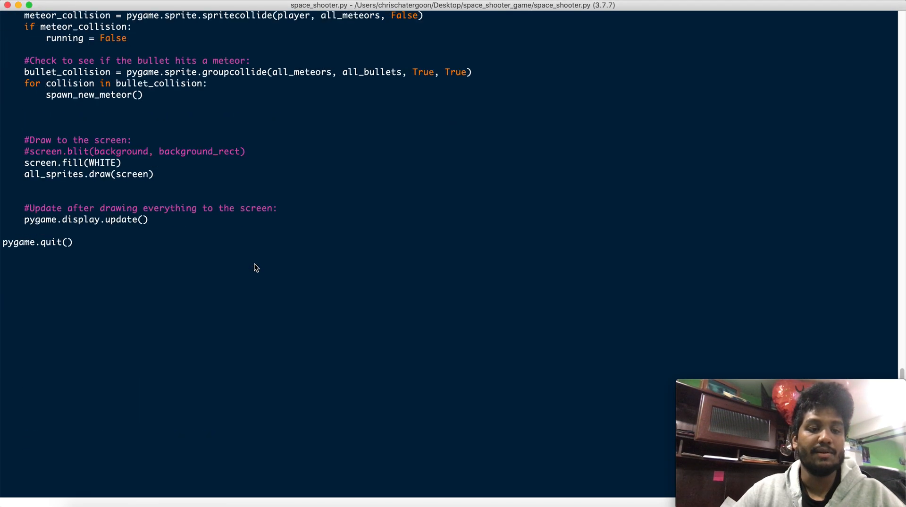
click(103, 162)
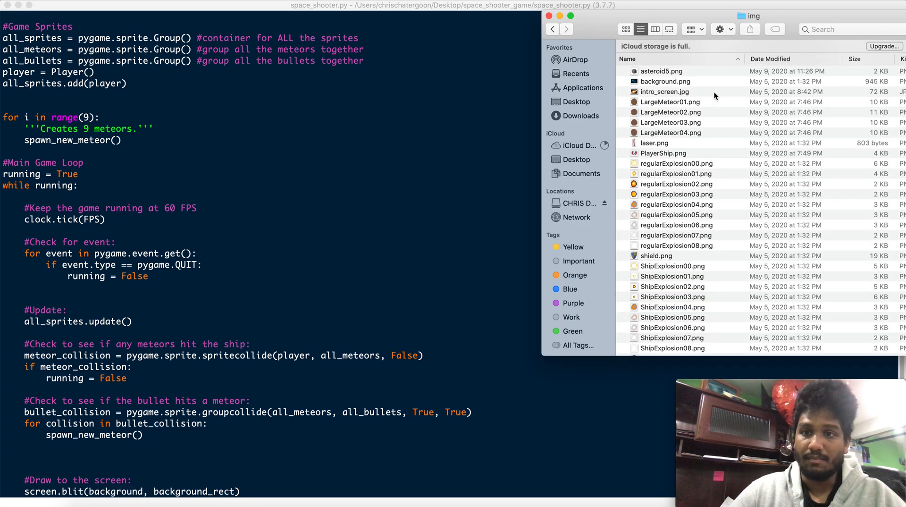
mouse_move(661, 237)
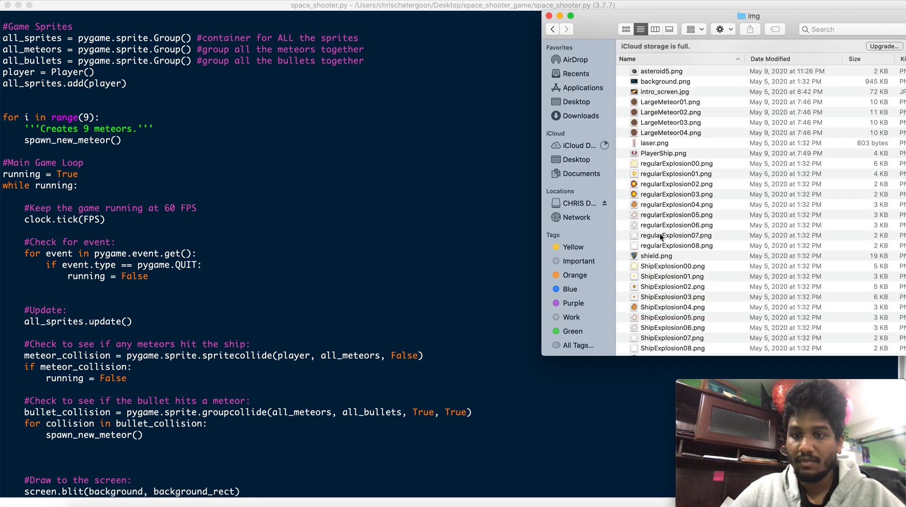
scroll(down, 3)
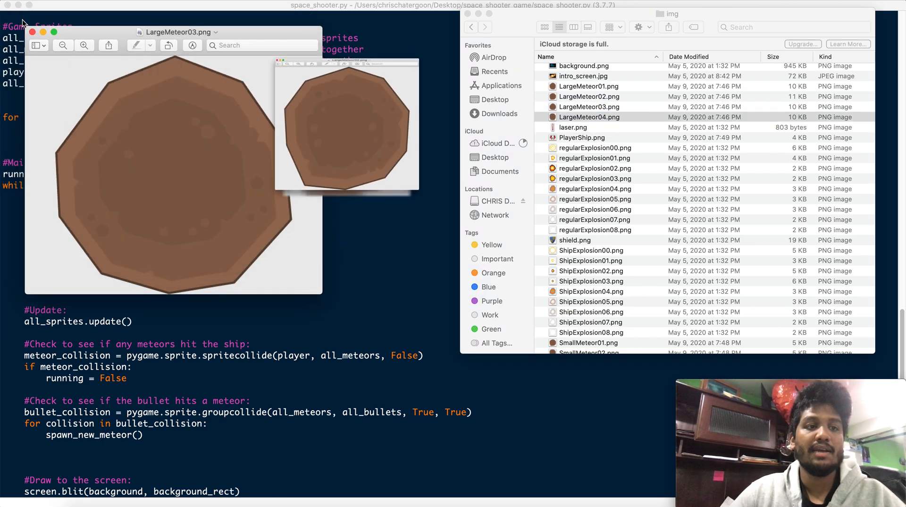
click(589, 317)
text(laser_img = get_image("laser.png", BLACK) #image for the laser)
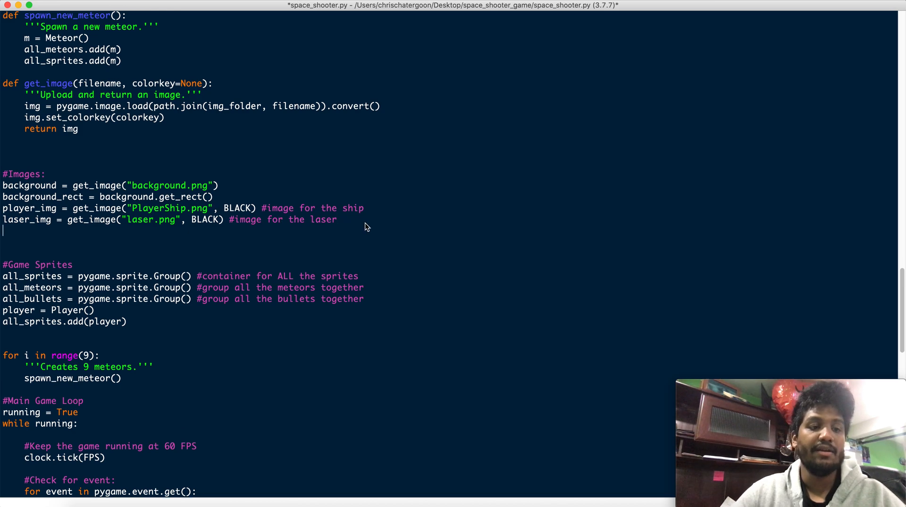
Add meteor_img = [] #list to store the meteor images below laser_img and save
text(meteor)
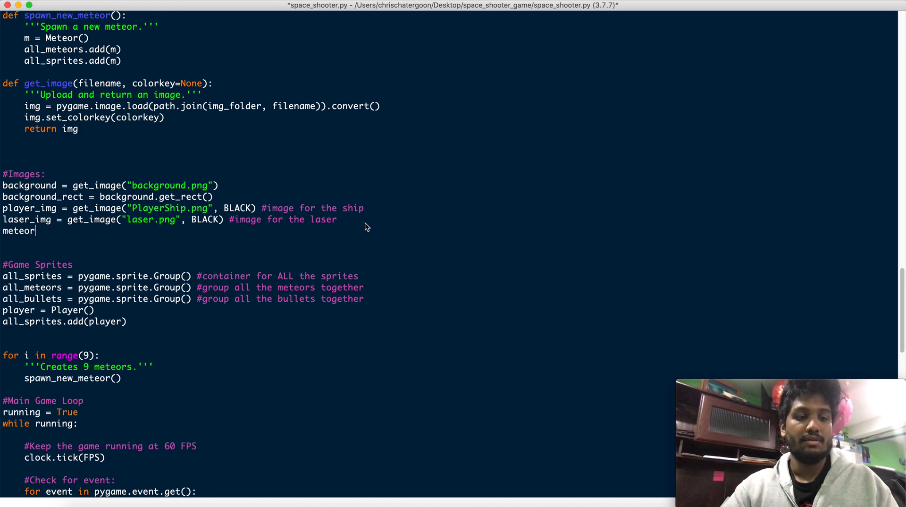
text(_img =)
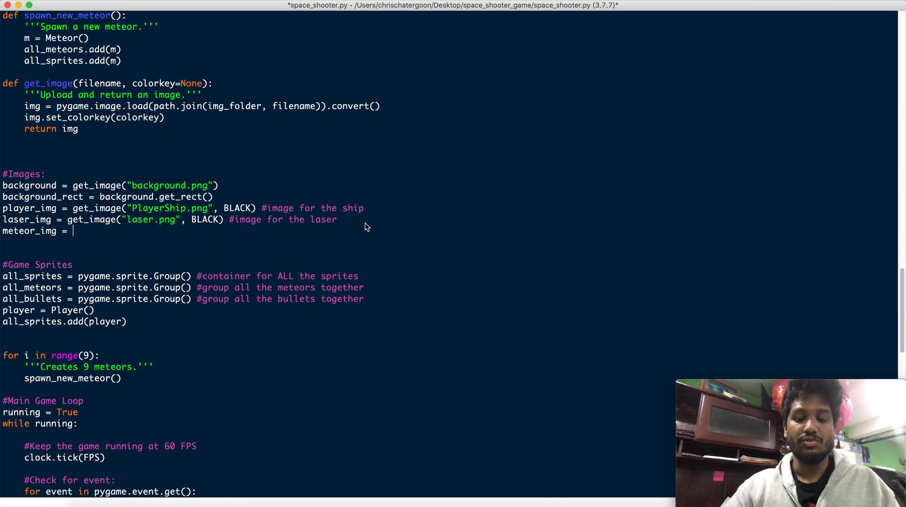
text([])
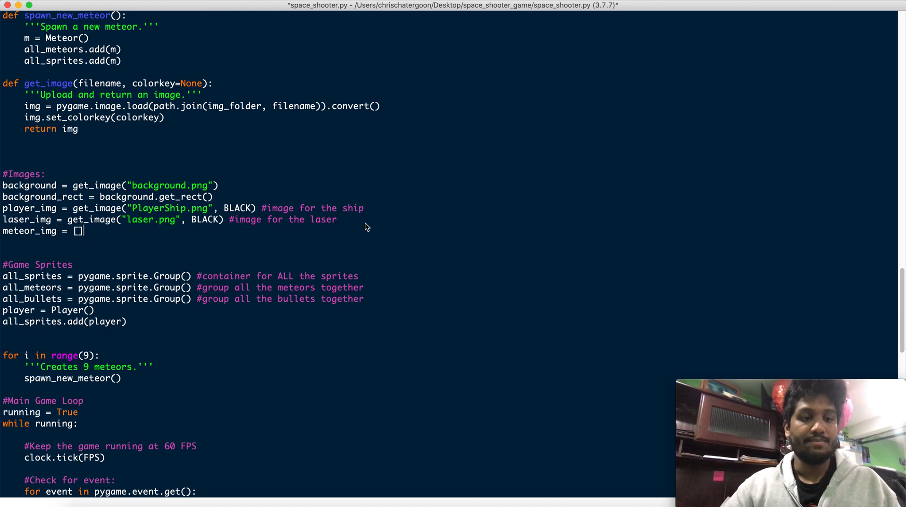
text(#listto store the meteor images.)
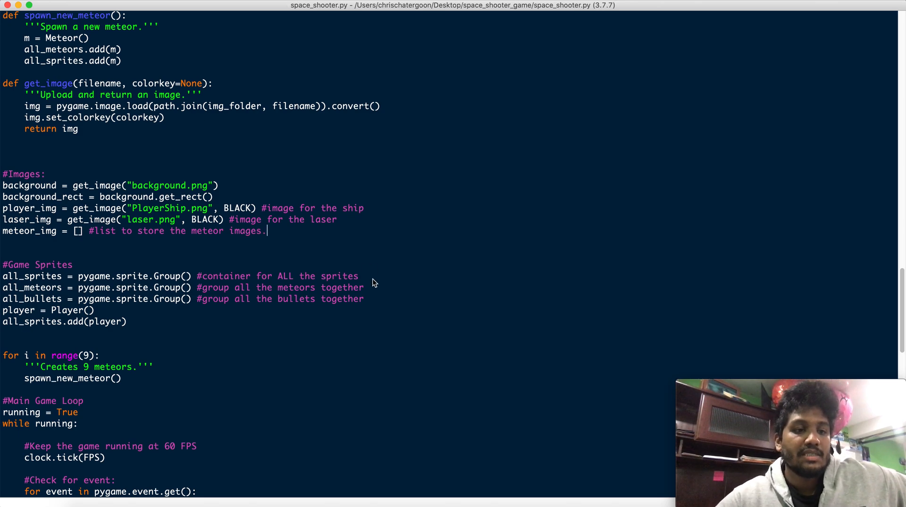
key(Backspace)
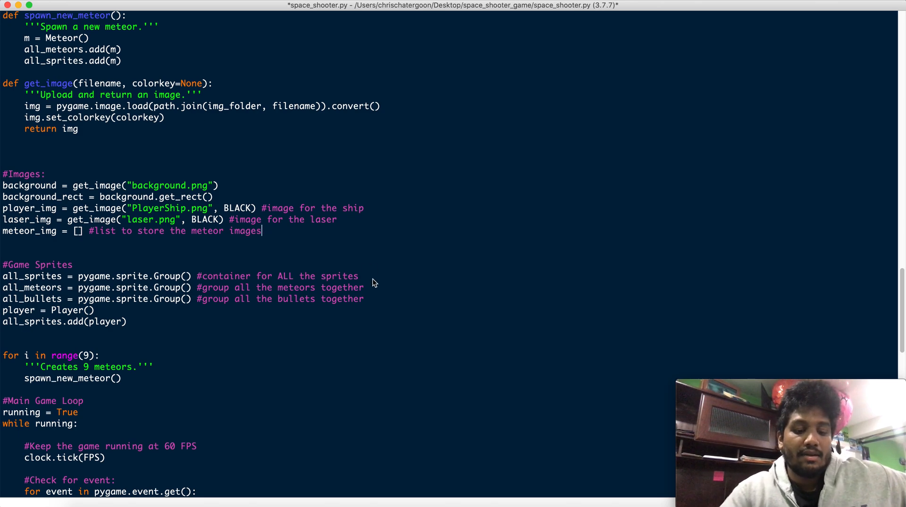
key(cmd+s)
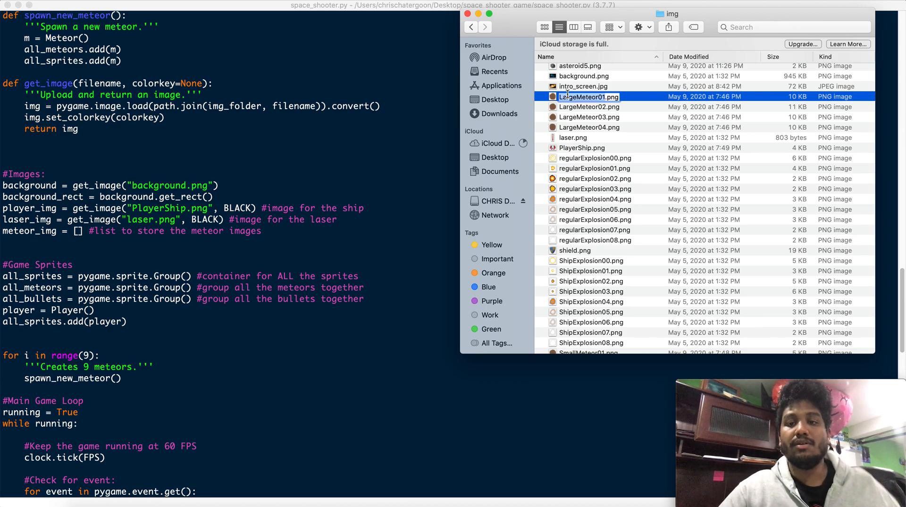
click(87, 231)
text('LargeMeteor01)
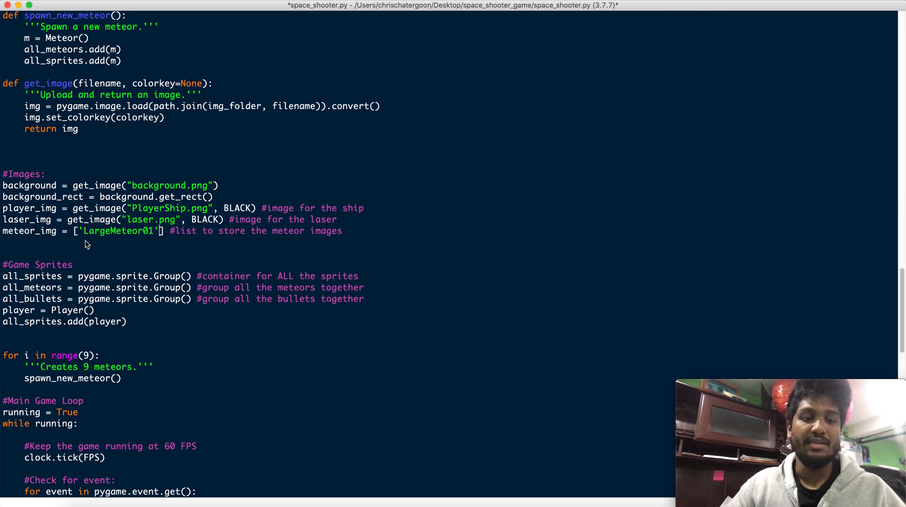
text(.png)
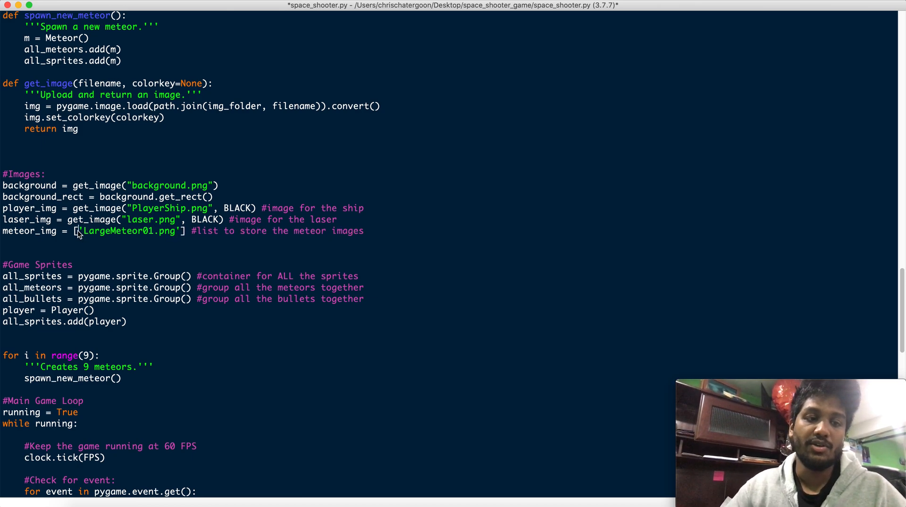
key(backspace)
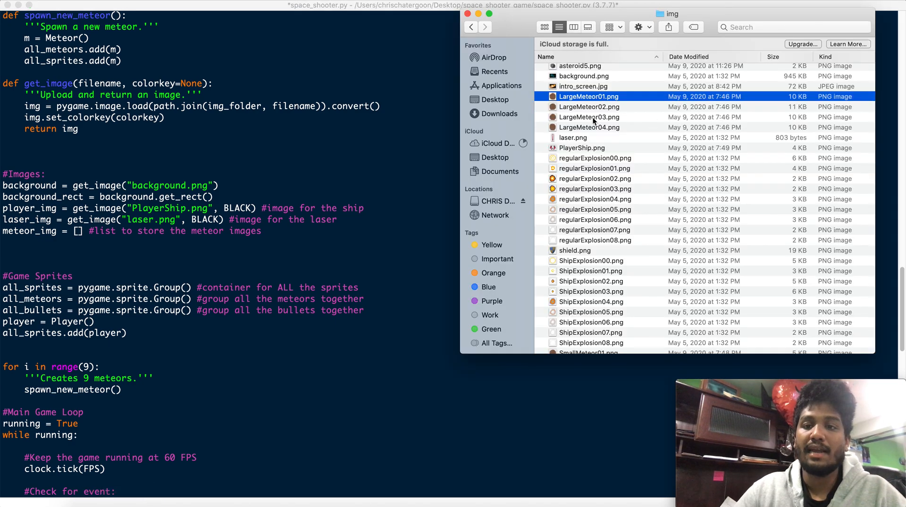
mouse_move(569, 104)
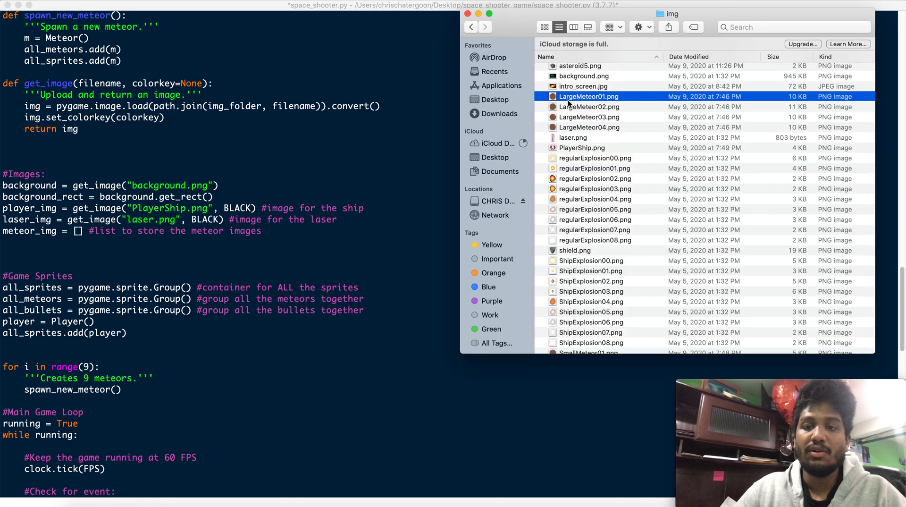
Select the LargeMeteor and ShipExplosion00 files in Finder to show their numbering
click(590, 127)
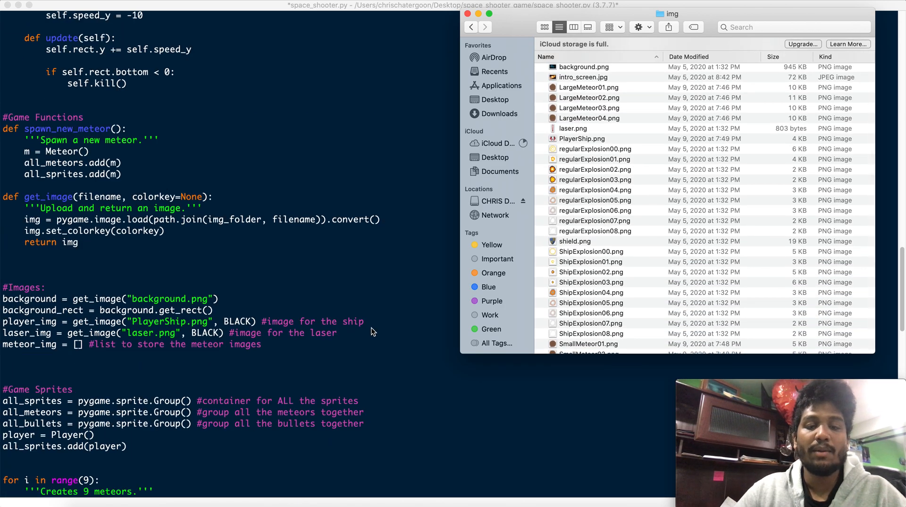
click(590, 250)
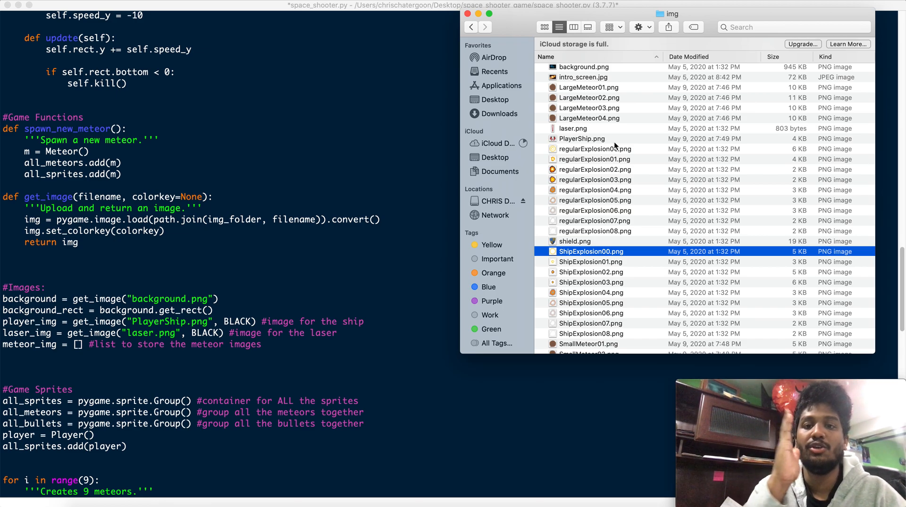
mouse_move(258, 232)
text(for)
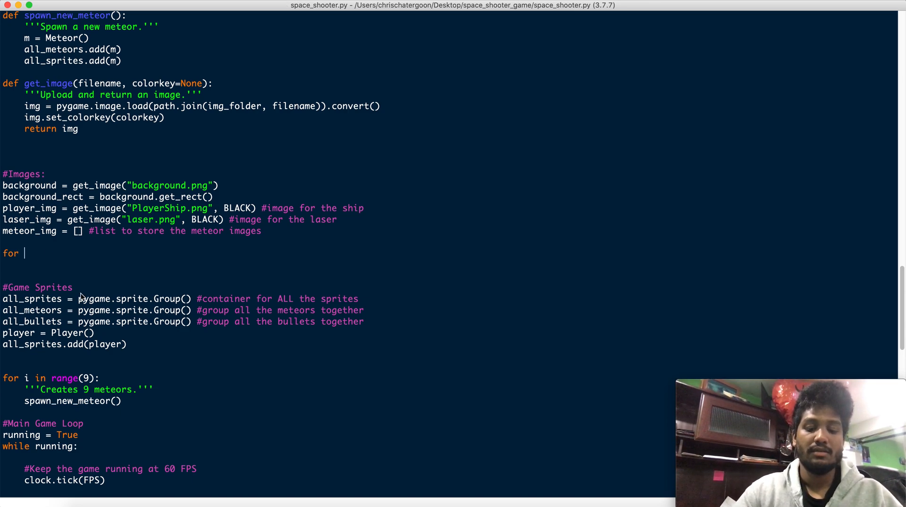
Write for i in range(1,) under meteor_img after checking the LargeMeteor file numbers
text(i in r)
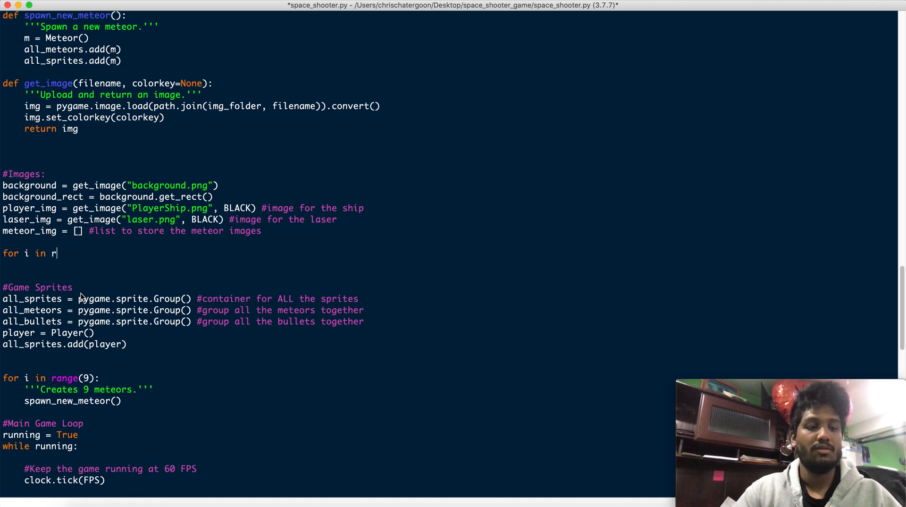
text(ange()
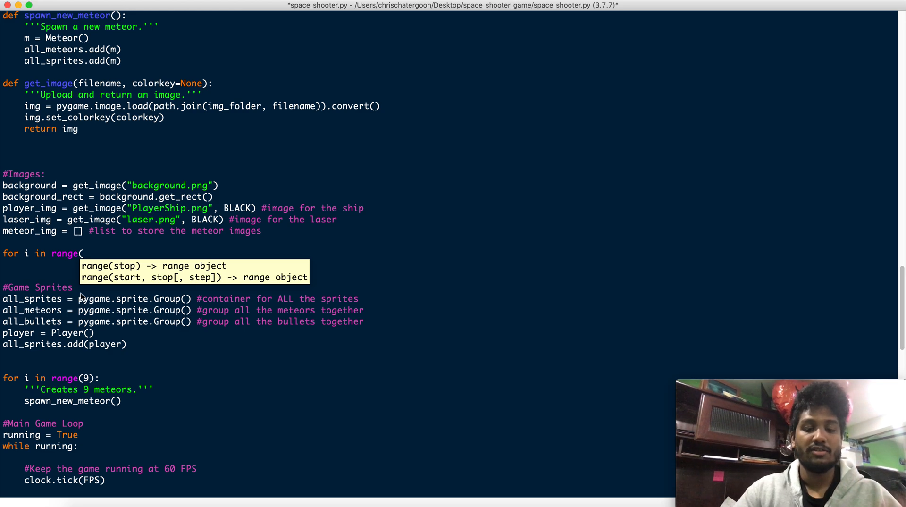
text(4)
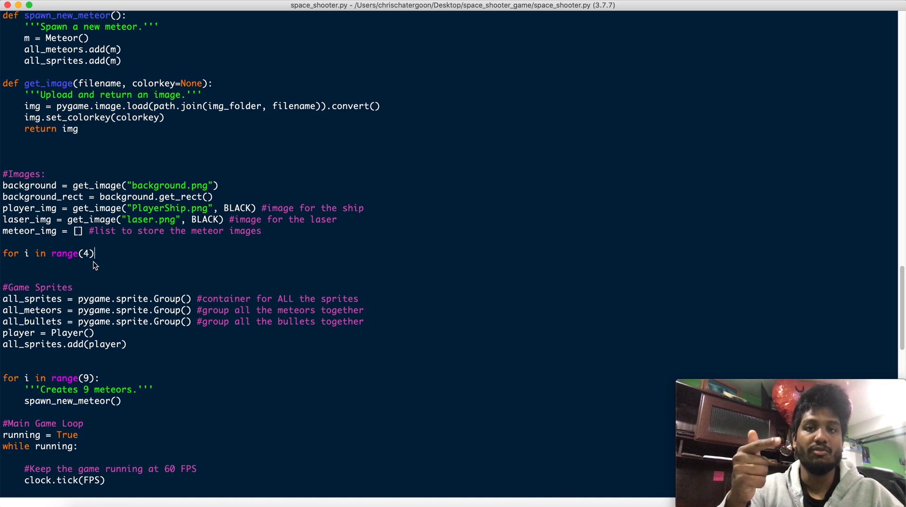
click(90, 492)
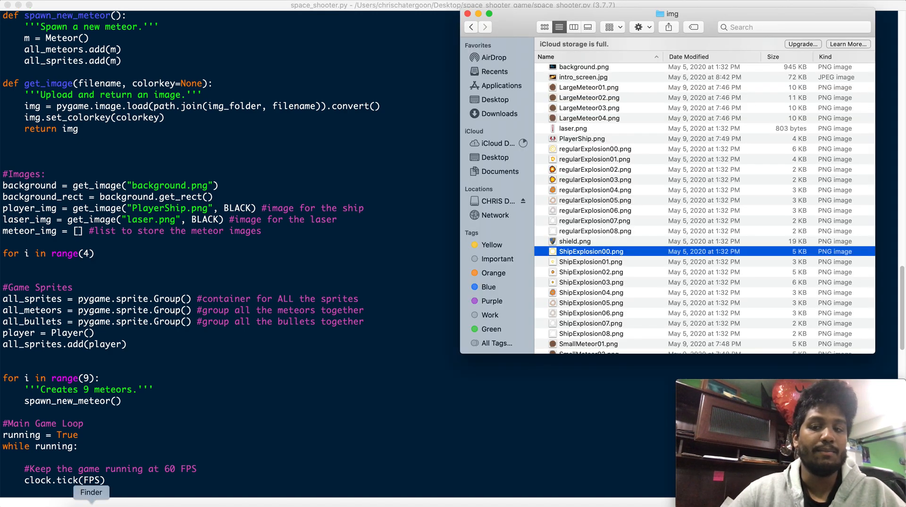
click(588, 87)
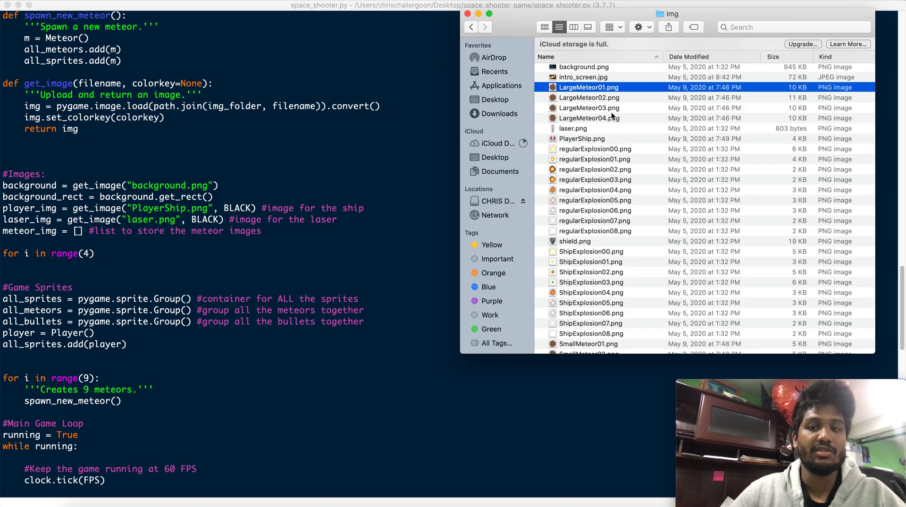
click(84, 253)
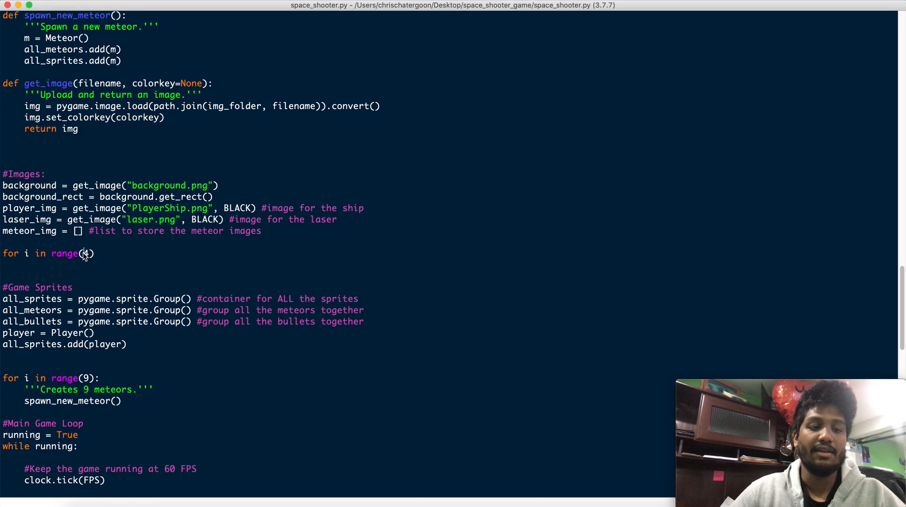
text(1,)
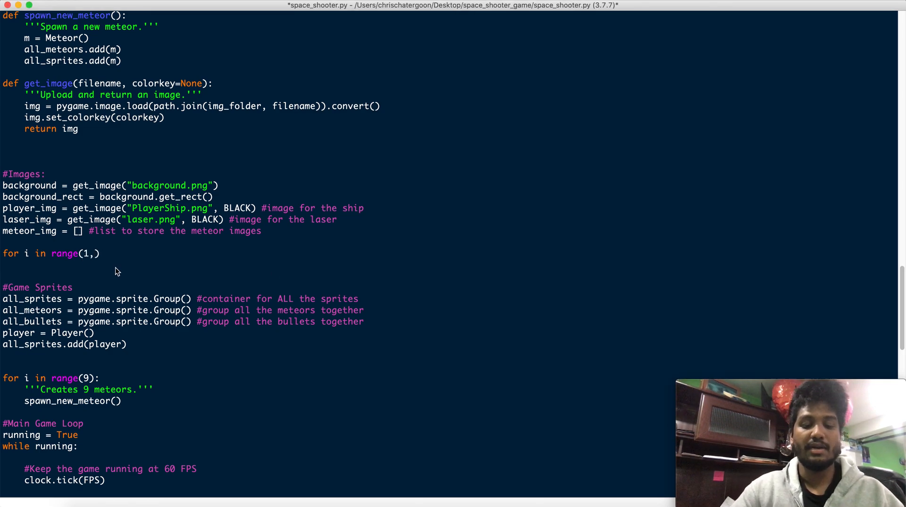